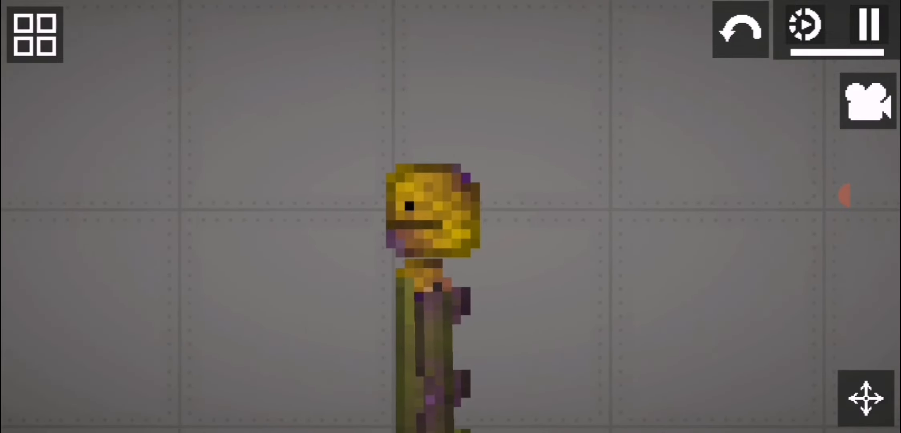
Run then pause the simulation to frame Purple Blood over the pile of bloodied ragdolls.
click(870, 29)
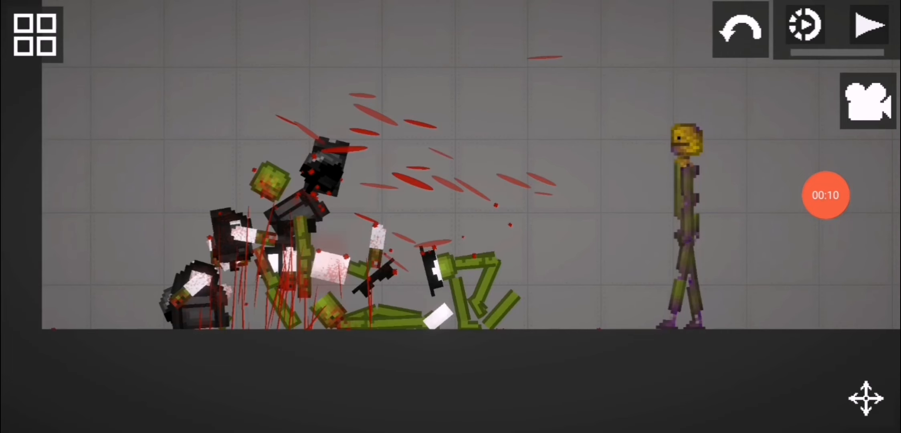
click(869, 27)
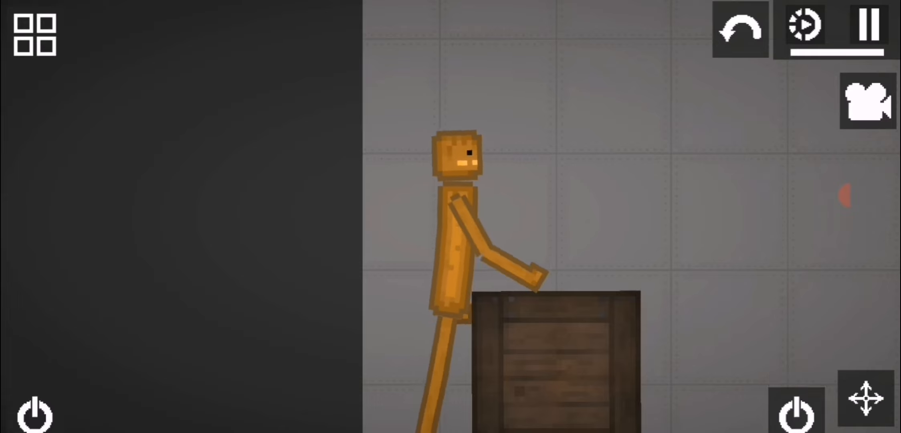
Pose the orange melon figure leaning against the wooden crate.
click(867, 100)
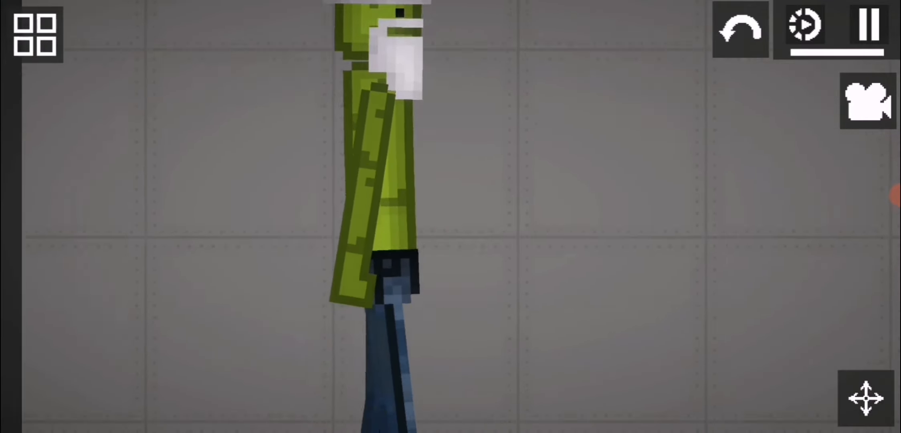
Bring in the green Santa melon with white beard and blue trousers.
click(868, 100)
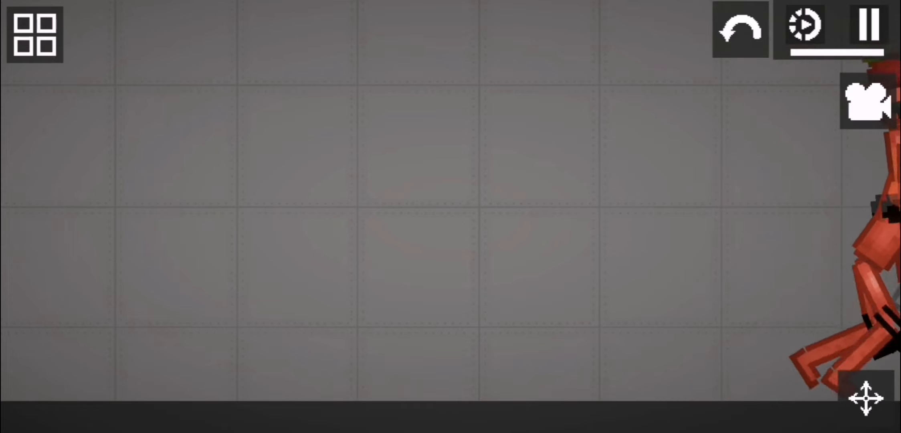
Send the red soldier figure walking off the right edge of the empty room.
click(867, 100)
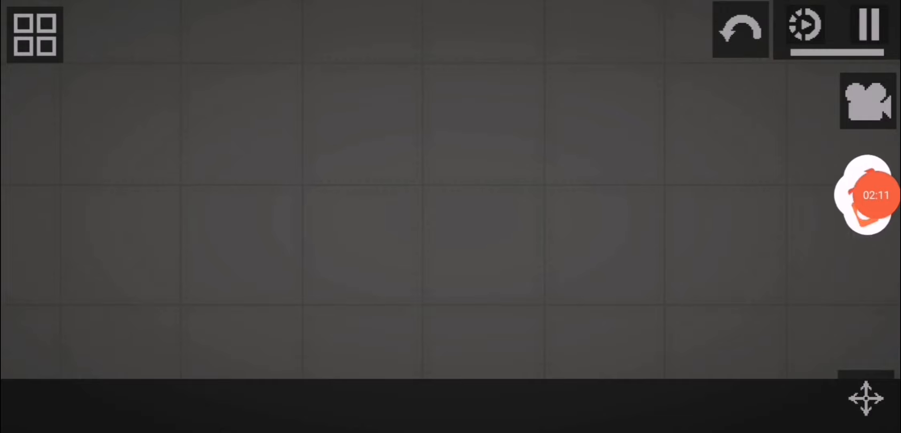